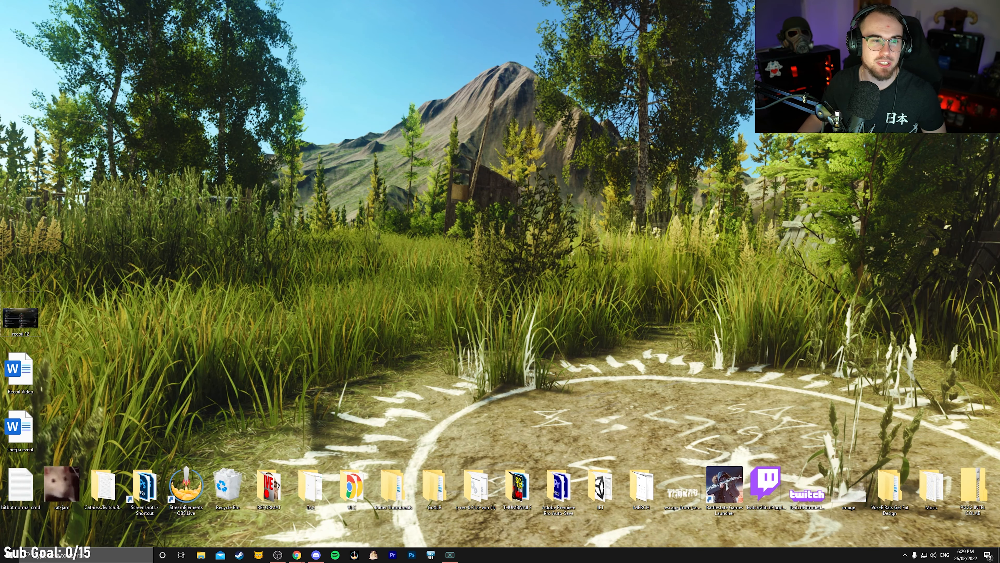
- Bring the Chrome VSync article forward and scroll to its AMD Radeon Wait for Vertical Refresh steps
left_click(296, 555)
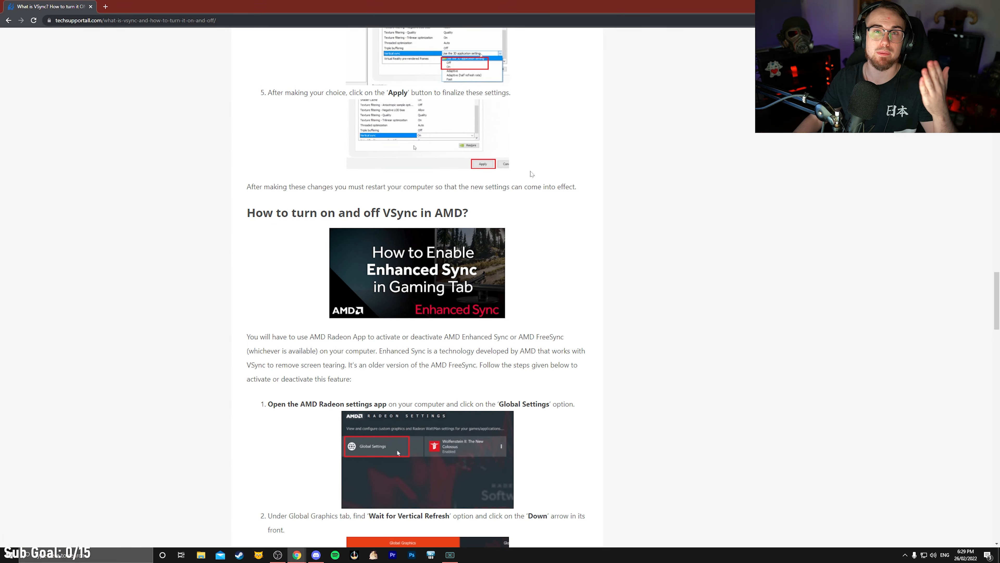
mouse_move(341, 132)
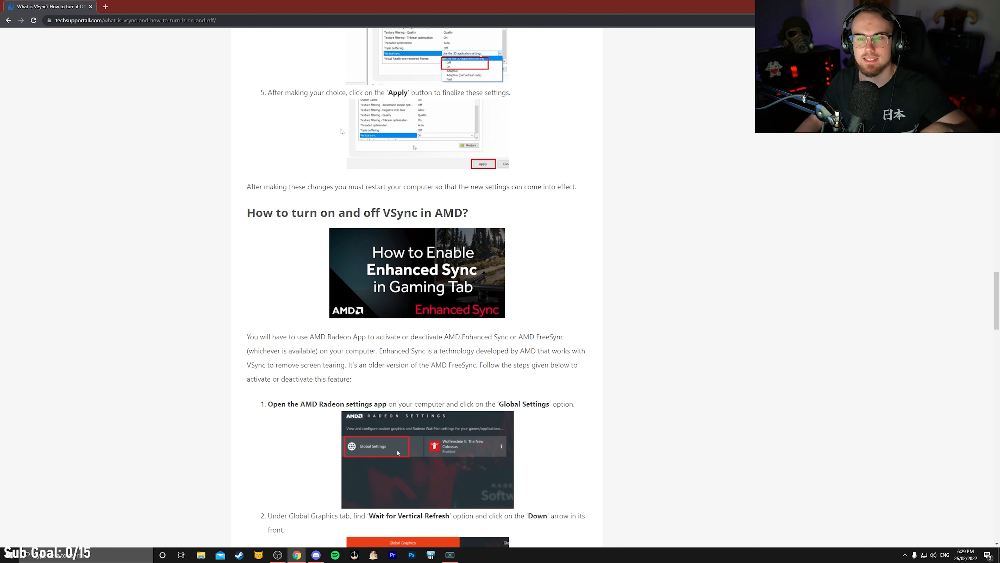
scroll("down", 3)
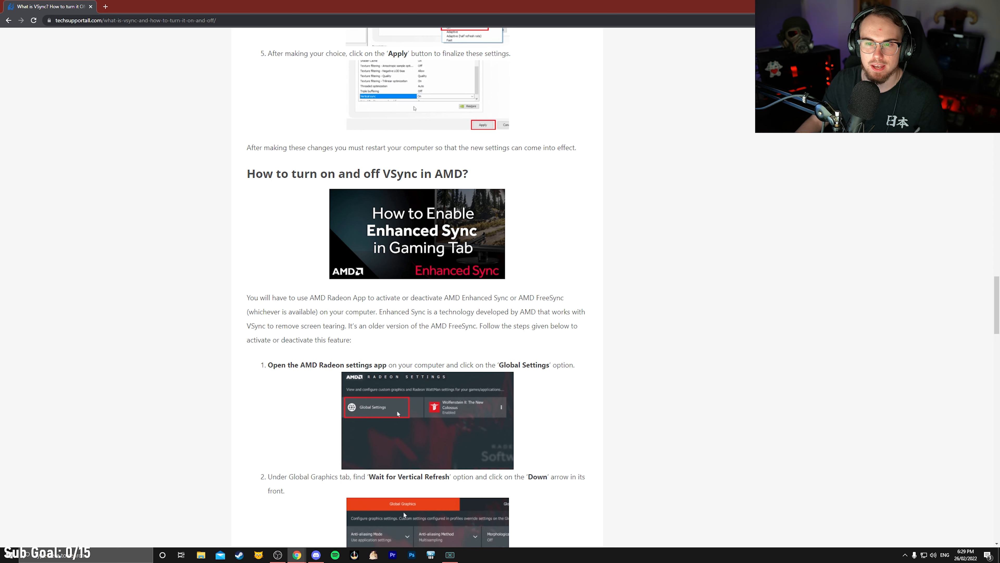
scroll("down", 3)
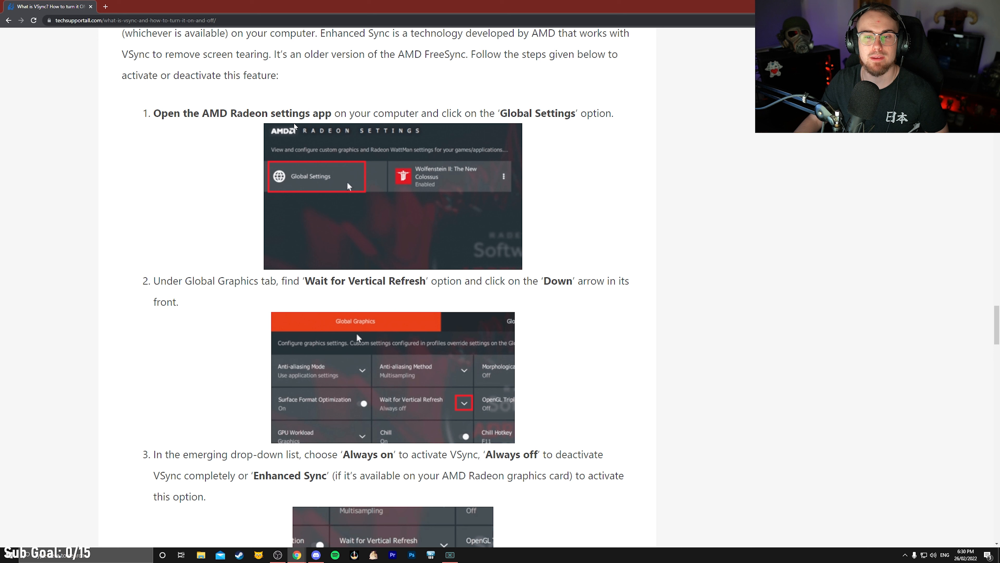
mouse_move(596, 130)
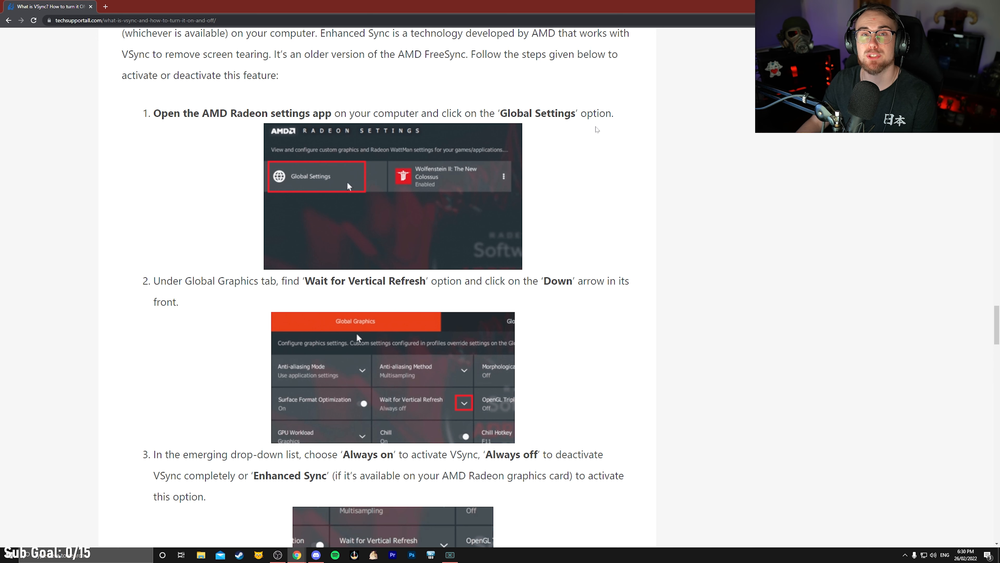
mouse_move(475, 205)
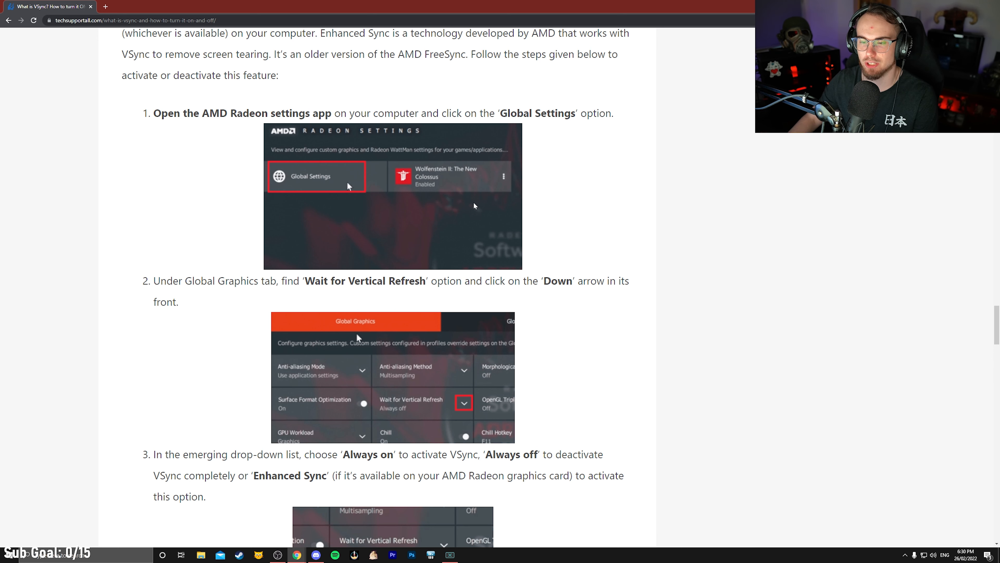
scroll("down", 3)
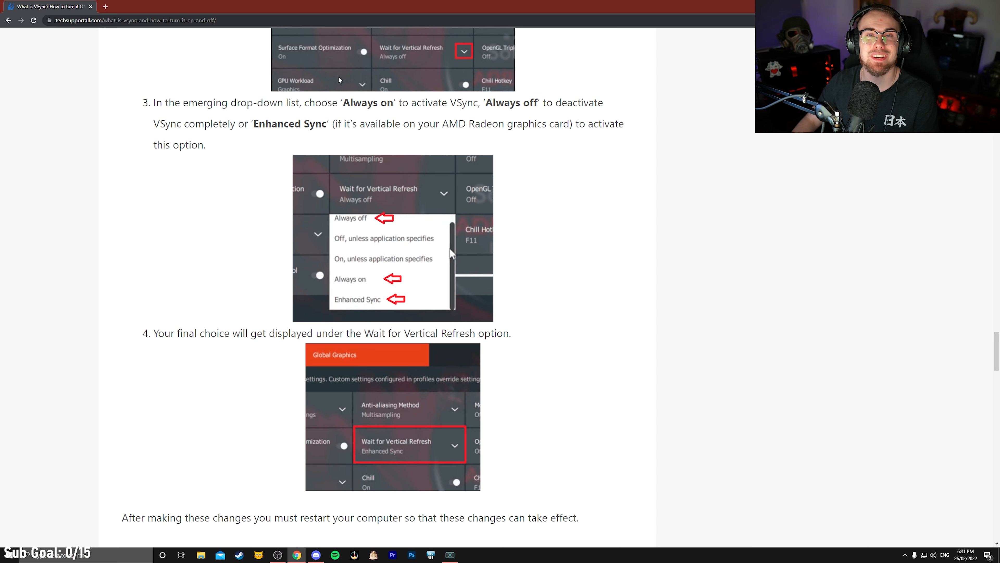
scroll("up", 3)
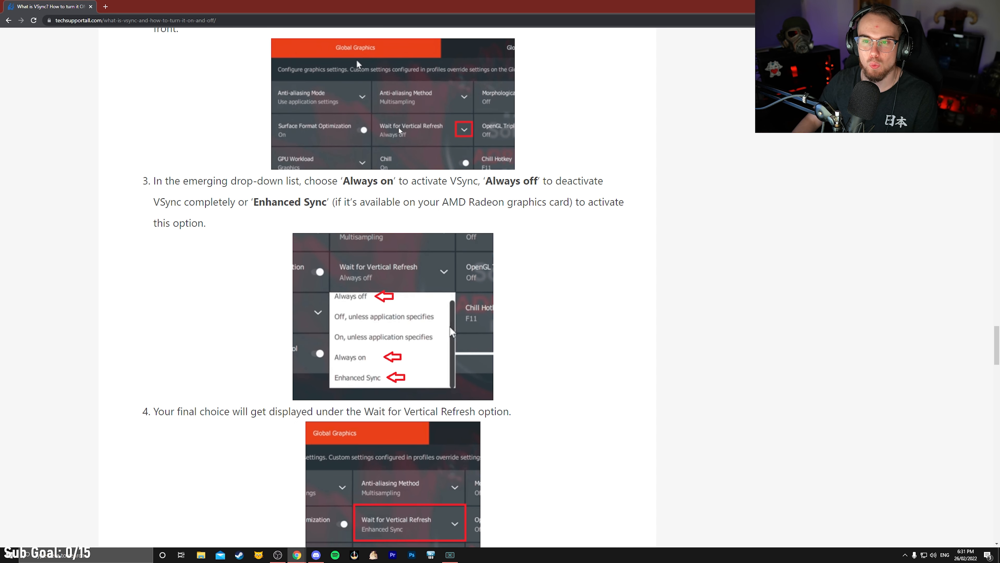
mouse_move(416, 312)
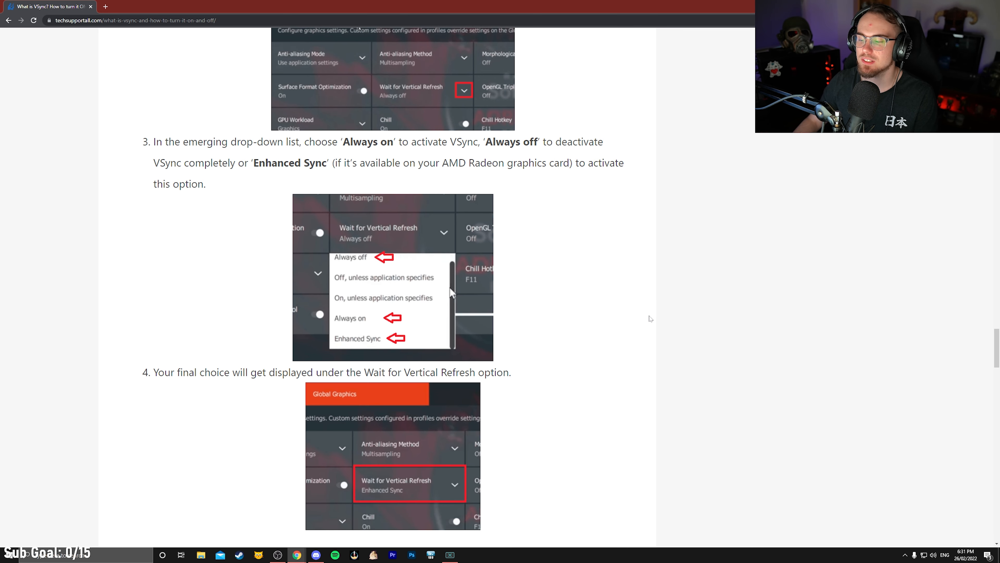
mouse_move(695, 417)
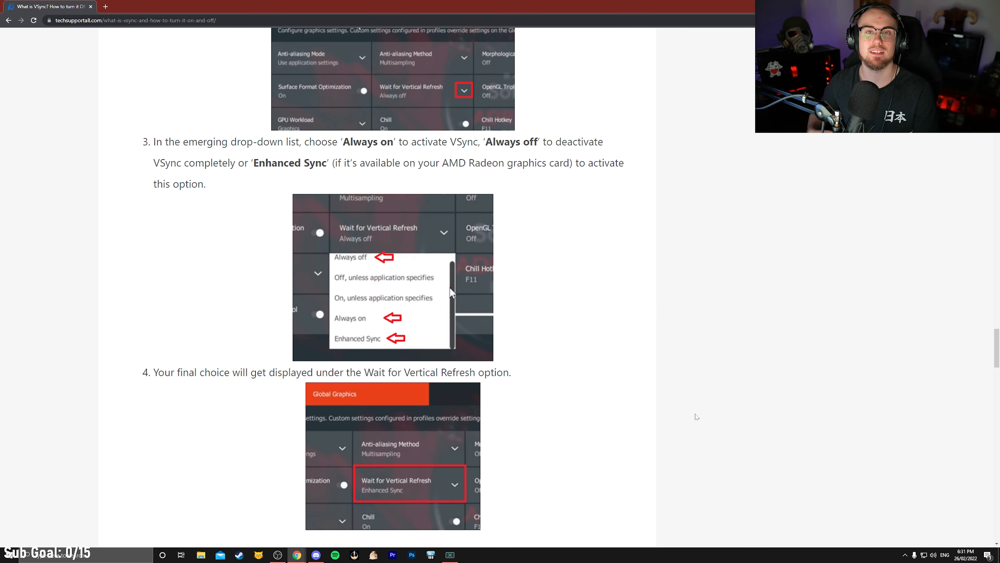
key("alt+tab")
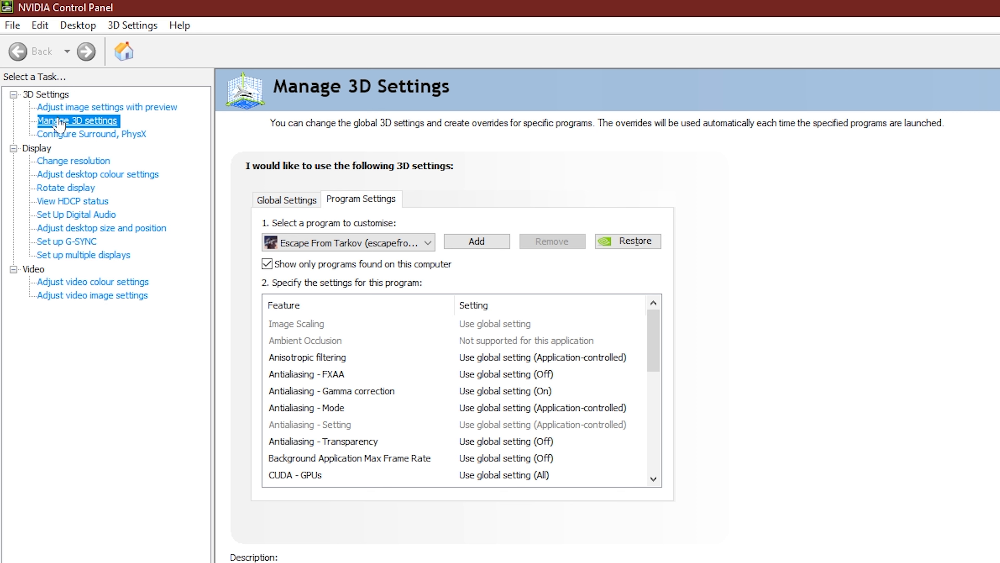
mouse_move(106, 138)
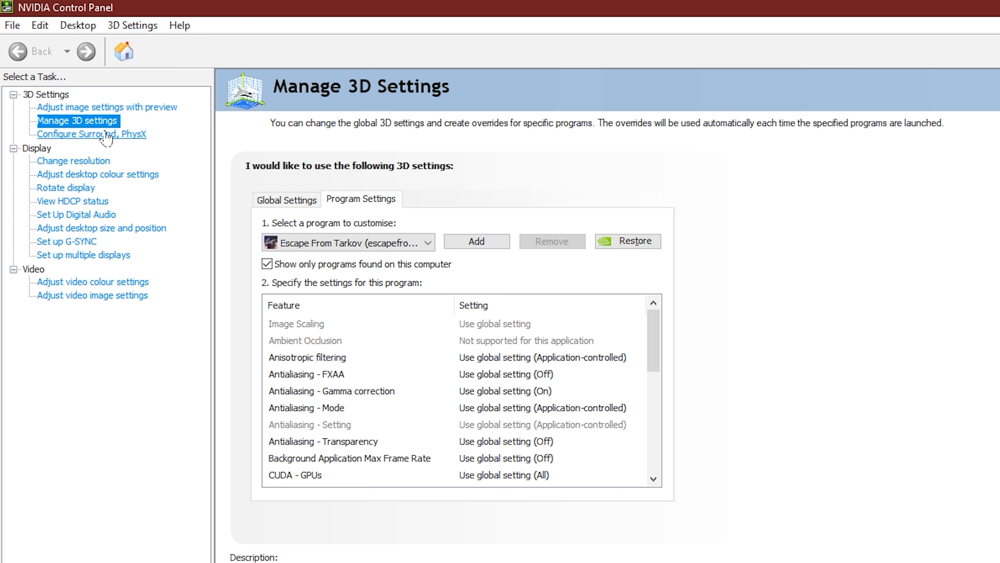
- Review Global and Program Settings, keep Escape From Tarkov selected, and start adding a new program profile
left_click(286, 199)
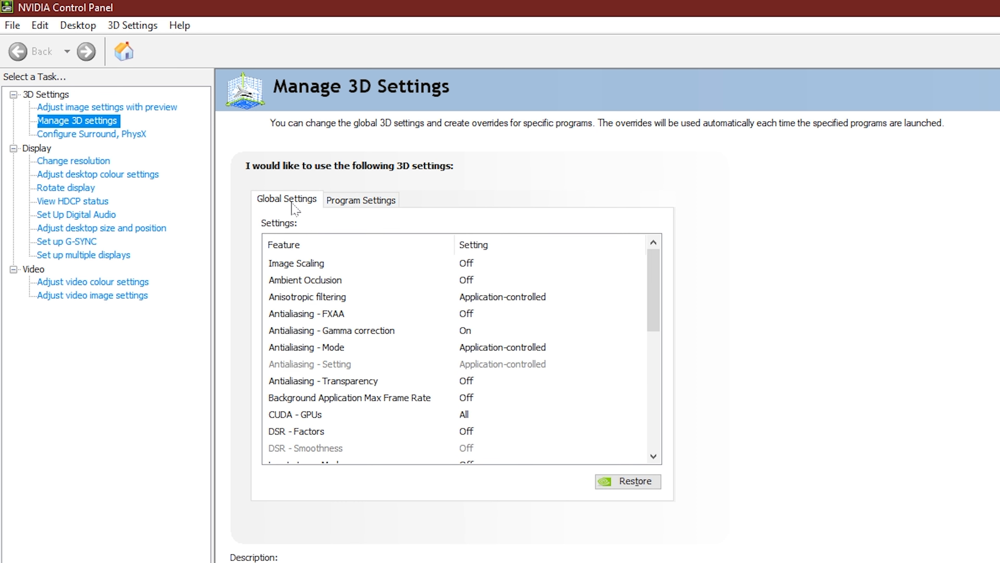
left_click(360, 200)
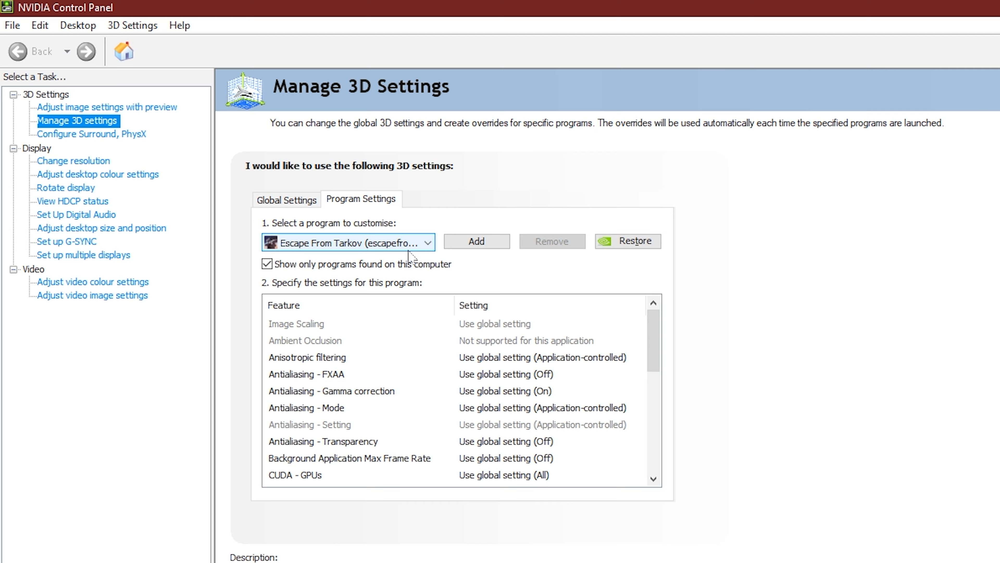
left_click(427, 242)
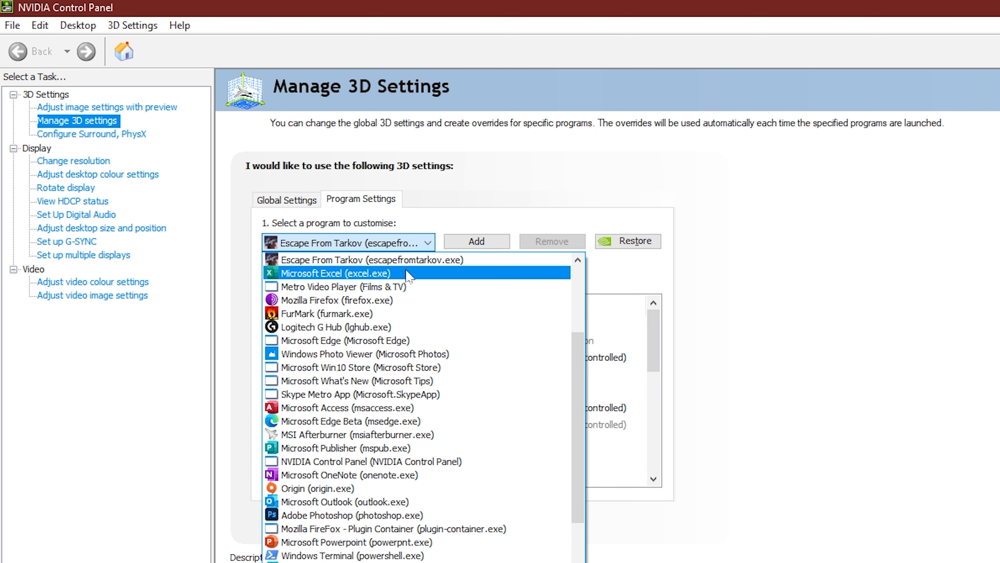
scroll("down", 3)
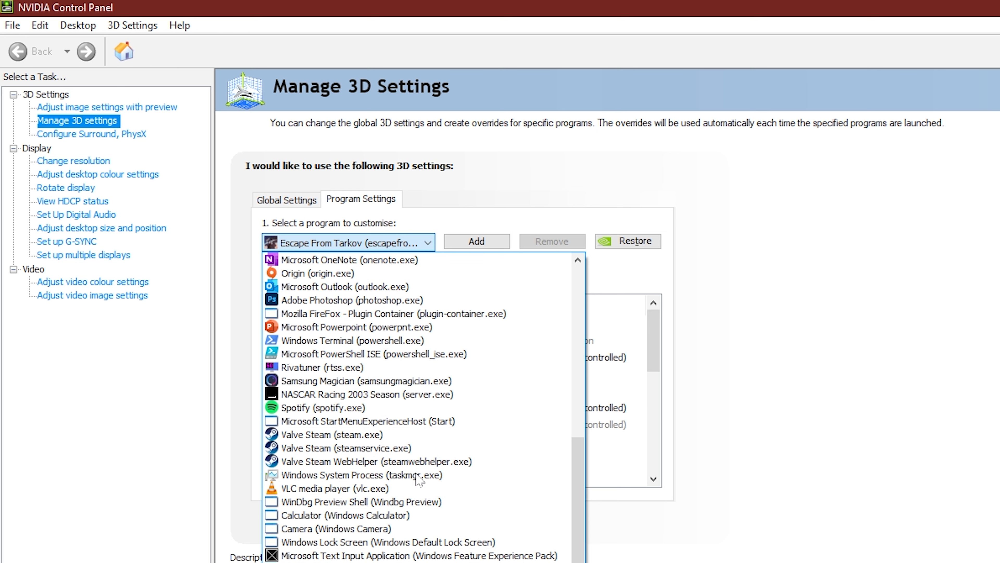
left_click(349, 243)
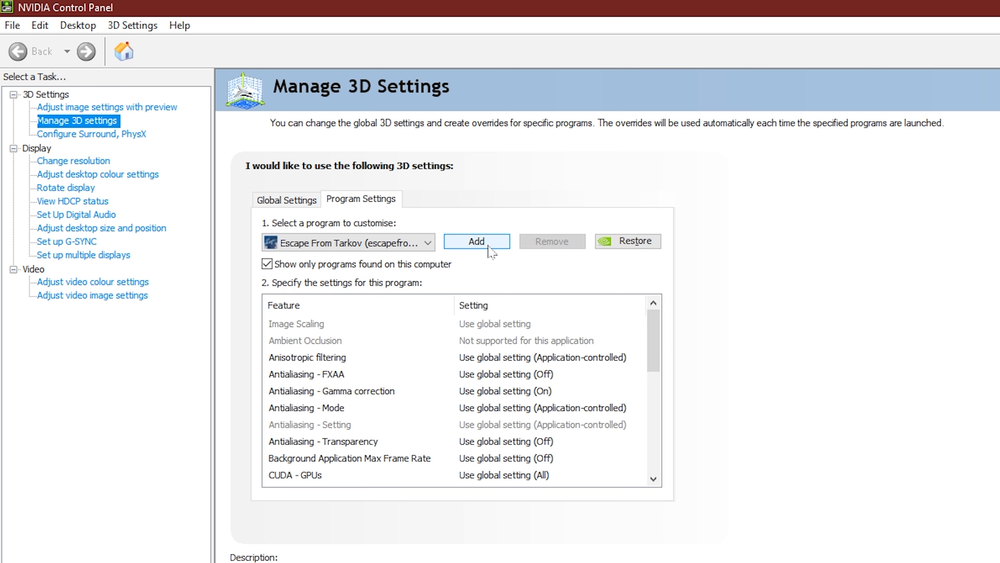
left_click(477, 241)
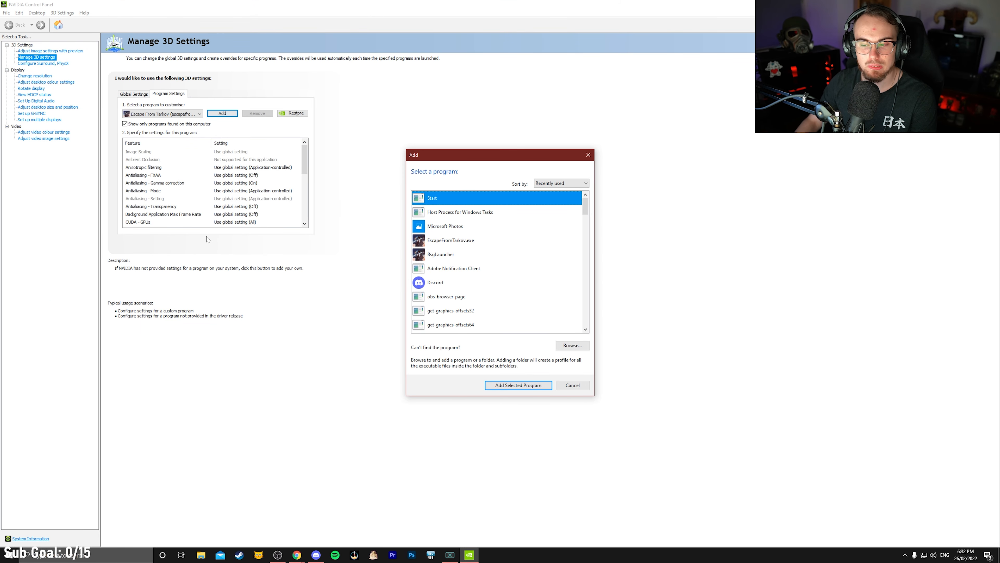
- Search 'bsg' and go to the Battlestate Games Launcher shortcut's file location
left_click(162, 554)
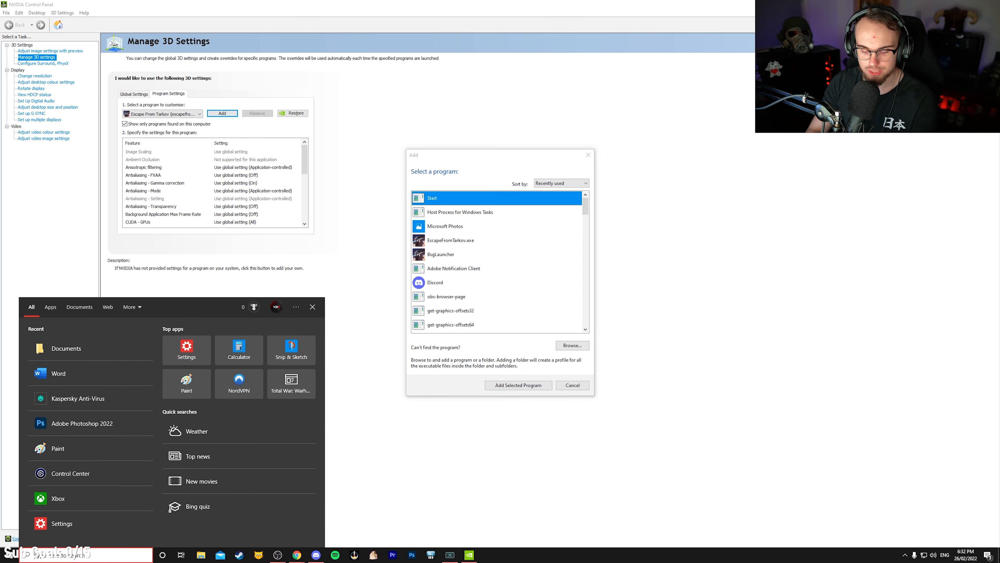
type("bsg")
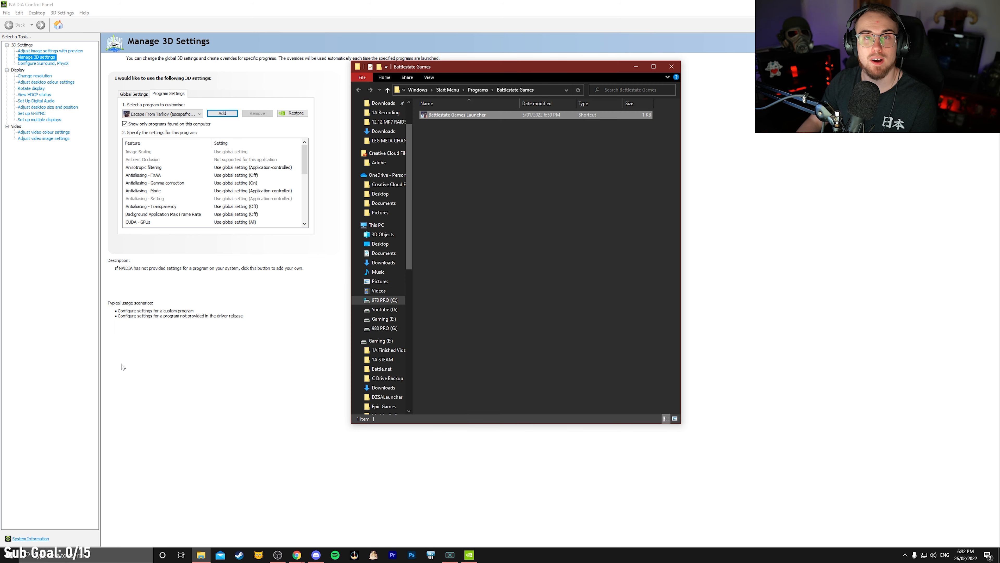
left_click(456, 125)
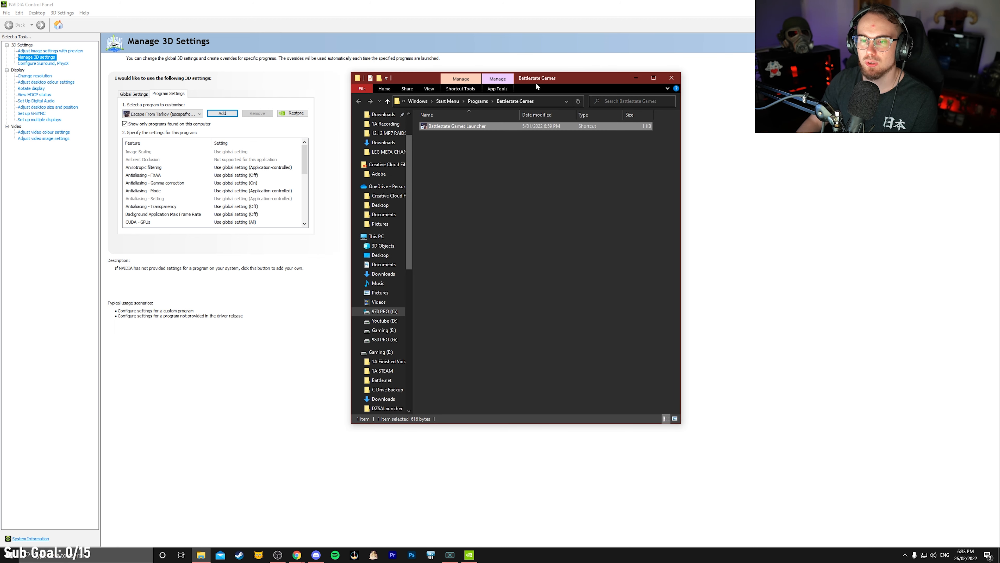
right_click(455, 126)
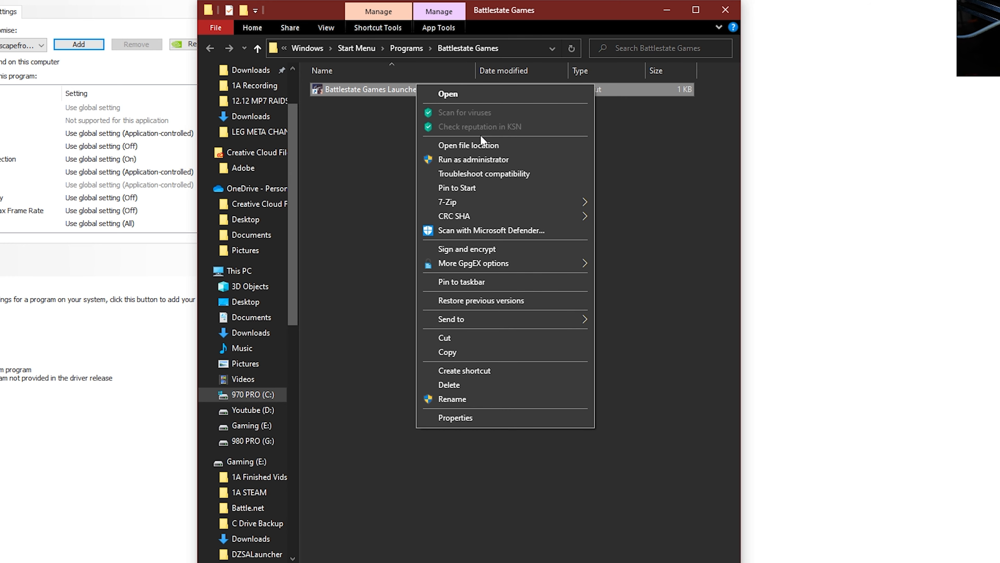
left_click(468, 145)
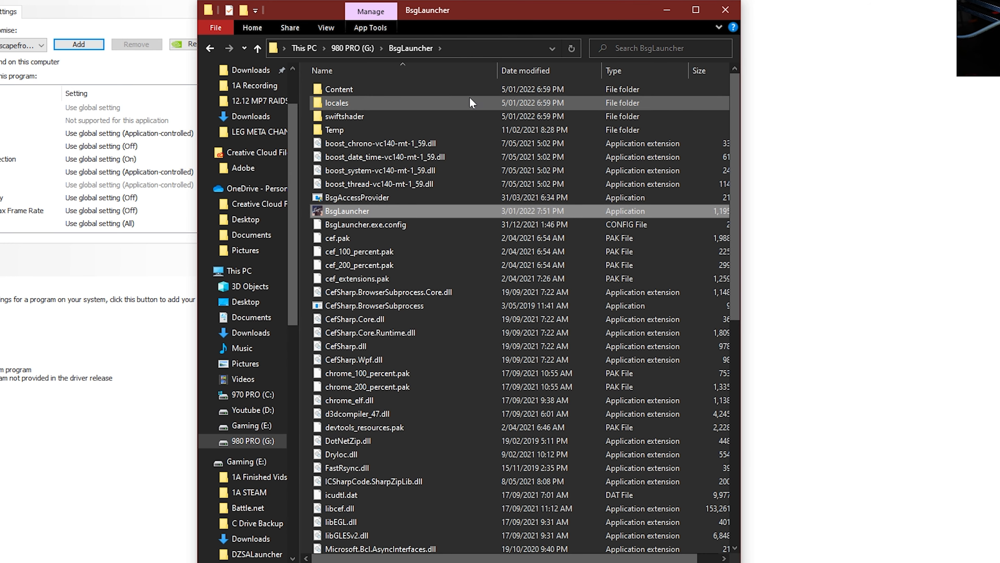
- Navigate G: > Battlestate Games > EFT and select the EscapeFromTarkov_BE application
left_click(257, 48)
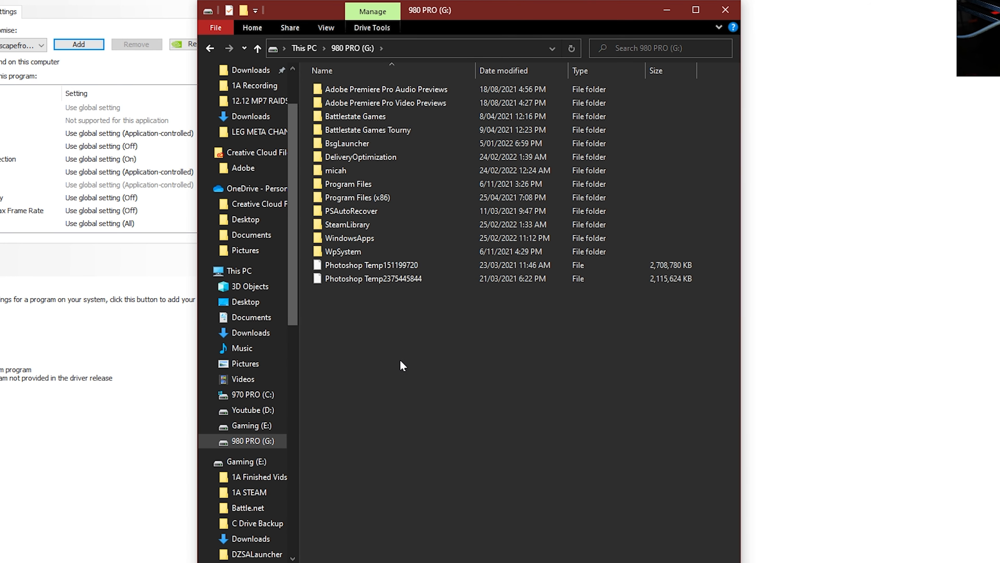
double_click(355, 116)
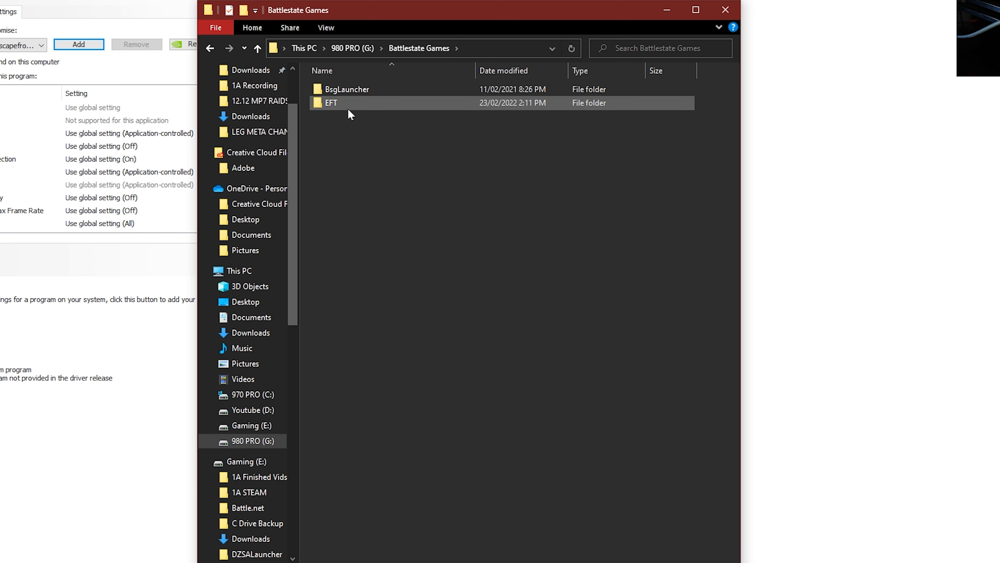
double_click(331, 102)
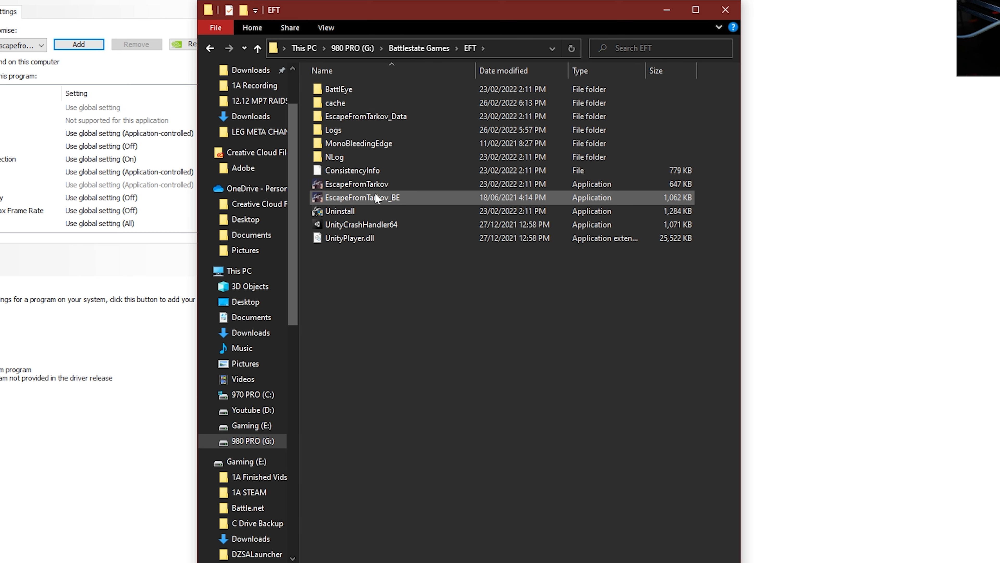
left_click(351, 170)
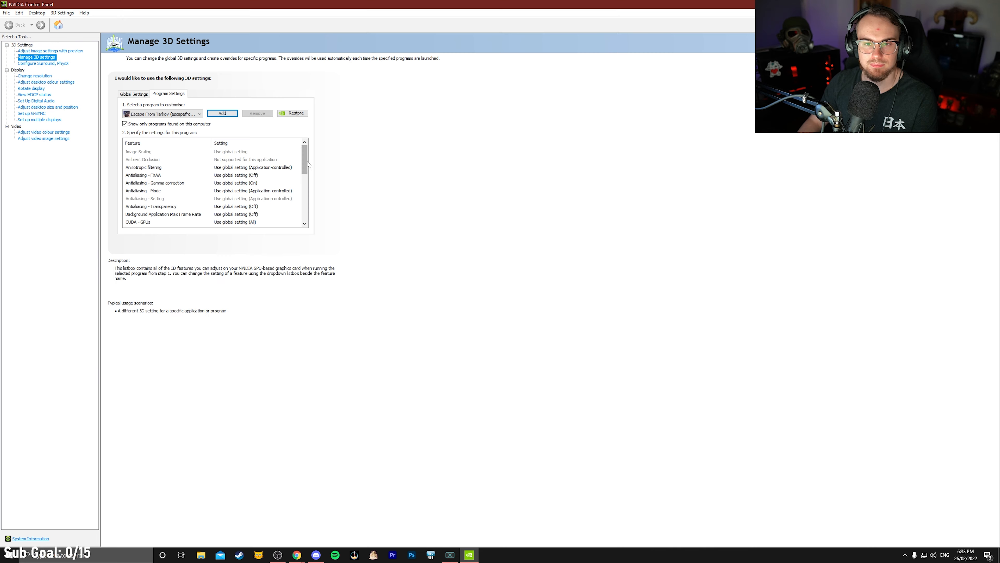
- Set Vertical sync to Off in Escape From Tarkov's 3D settings profile
left_click(144, 168)
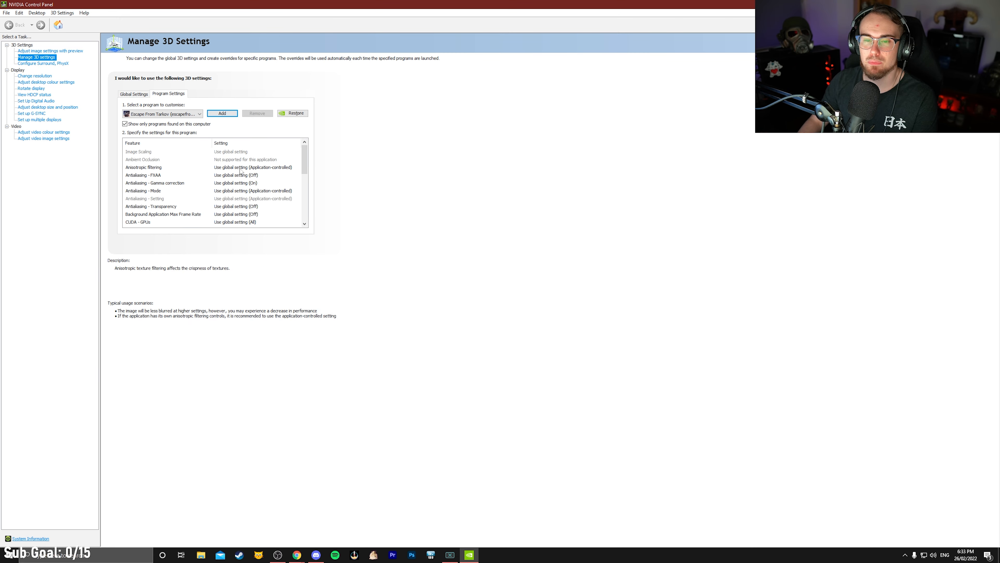
mouse_move(328, 157)
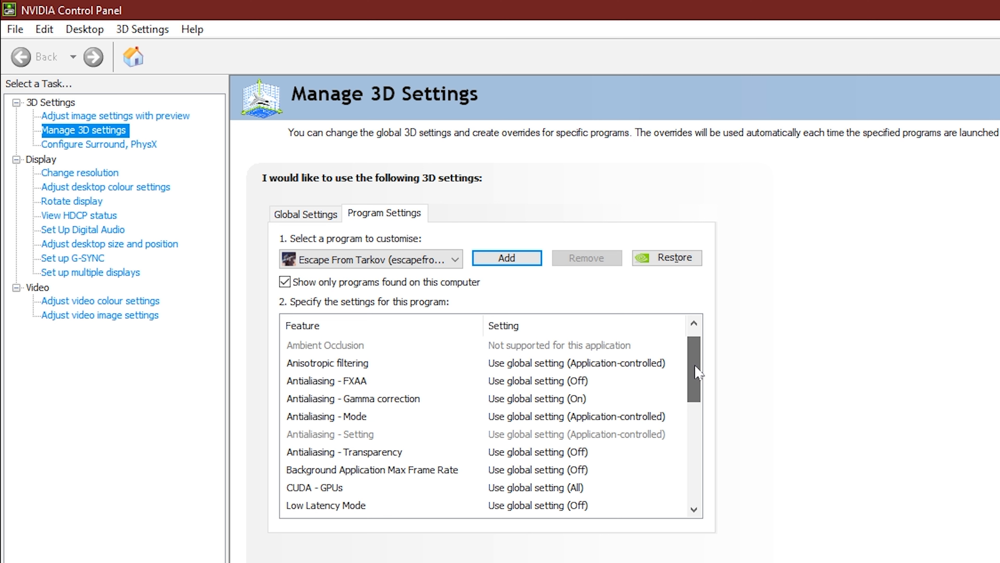
scroll("down", 3)
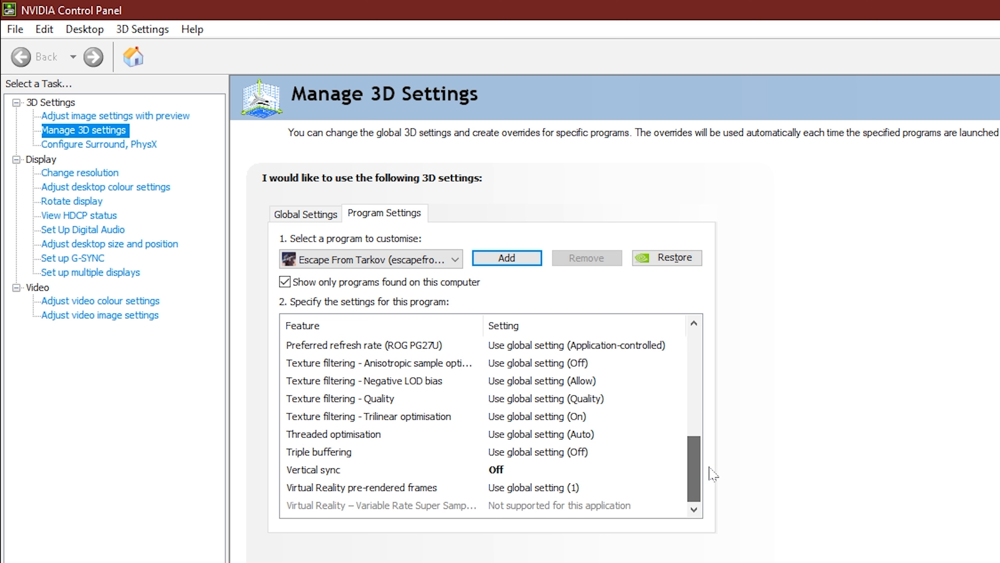
left_click(679, 470)
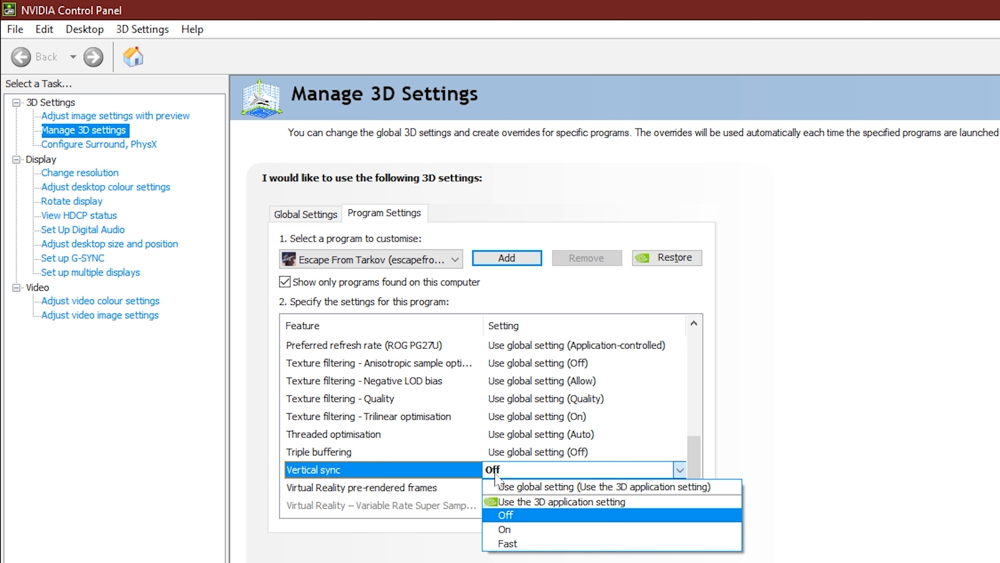
mouse_move(523, 505)
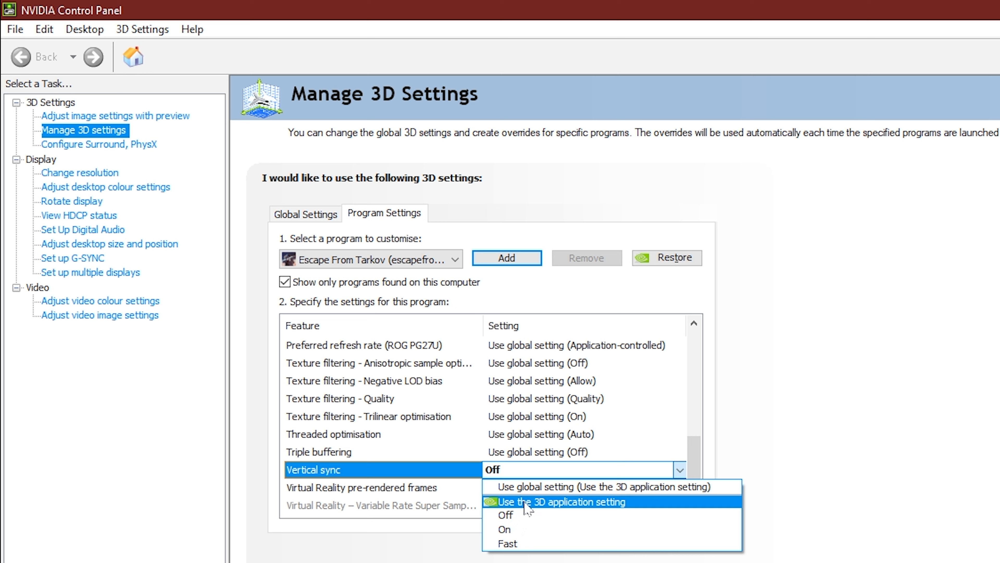
mouse_move(618, 516)
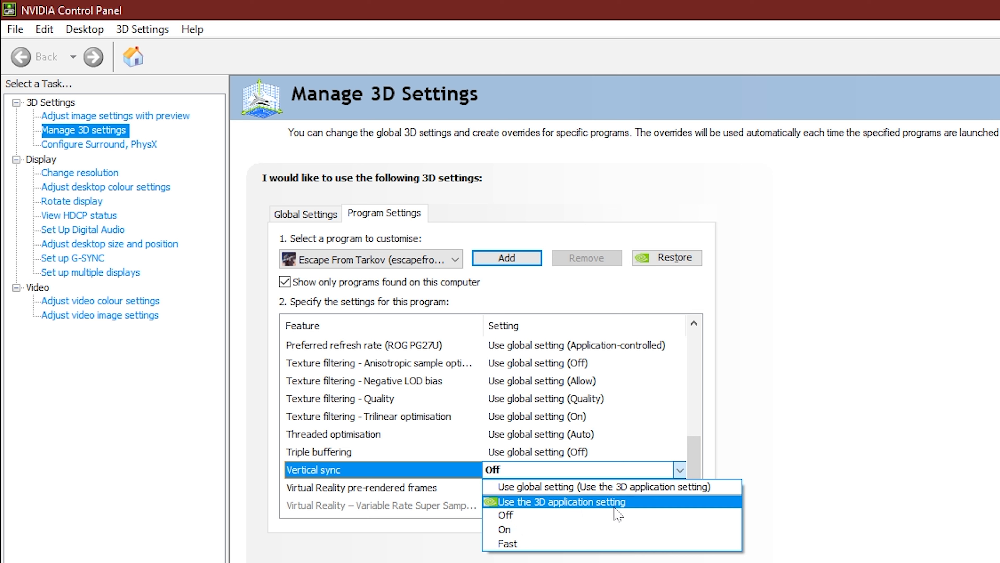
left_click(505, 514)
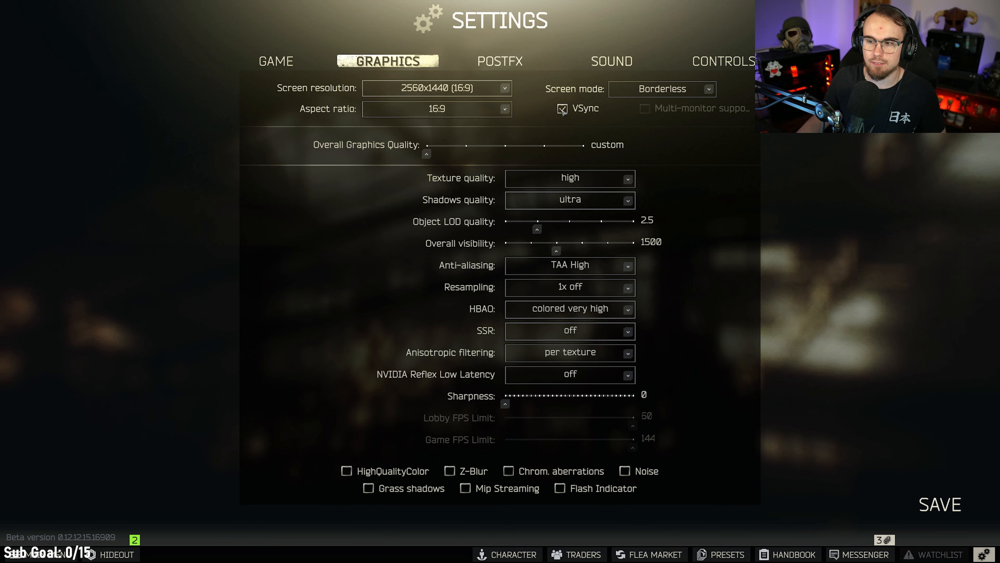
mouse_move(564, 115)
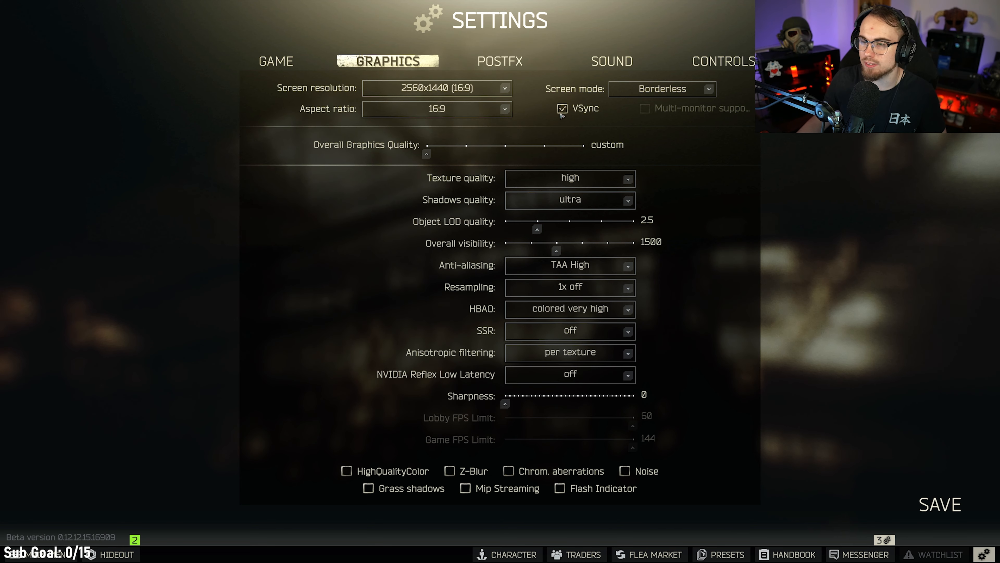
- Uncheck the VSync checkbox in Tarkov's Graphics settings
left_click(562, 108)
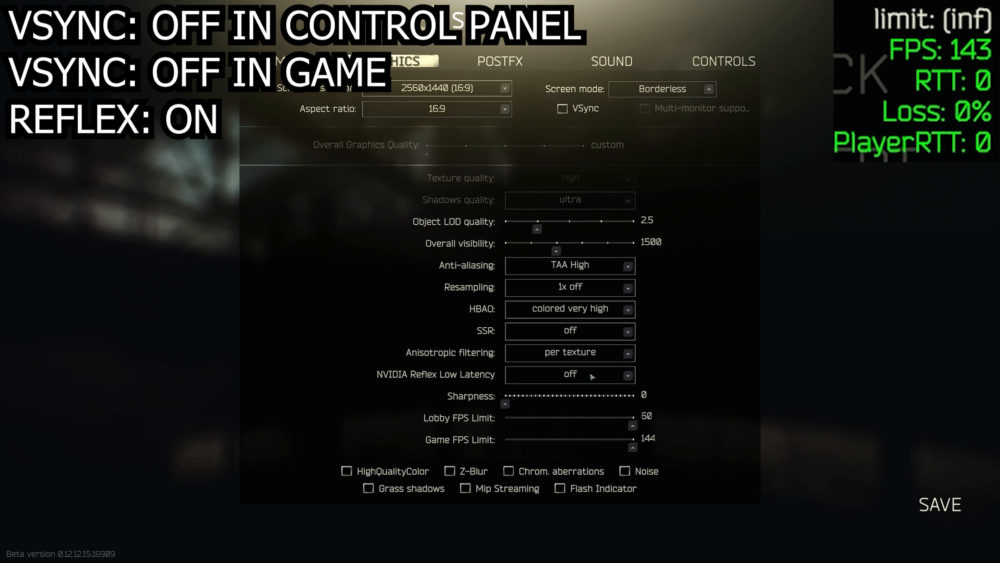
- Set NVIDIA Reflex Low Latency to on with boost and resume the raid to check FPS
left_click(569, 375)
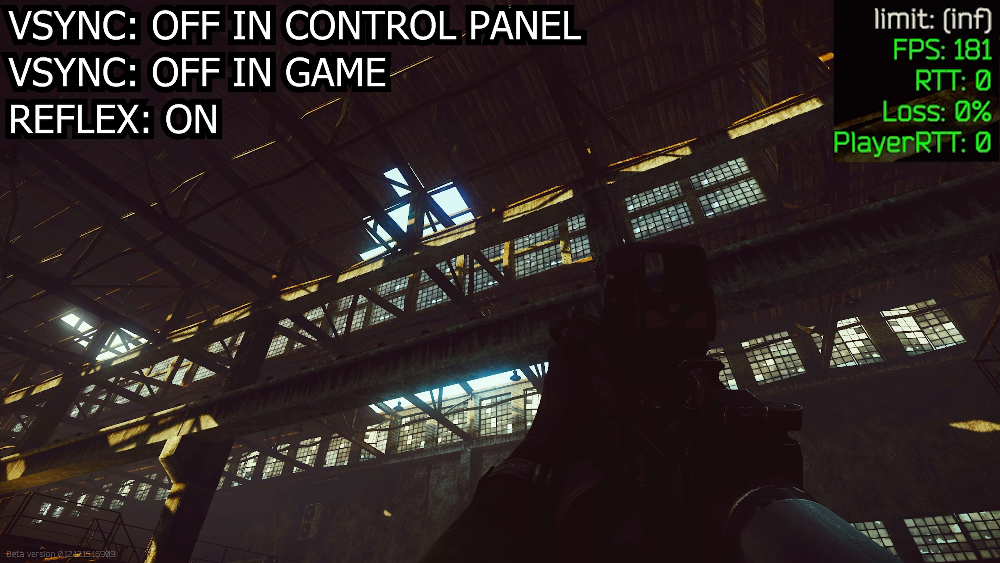
key("Escape")
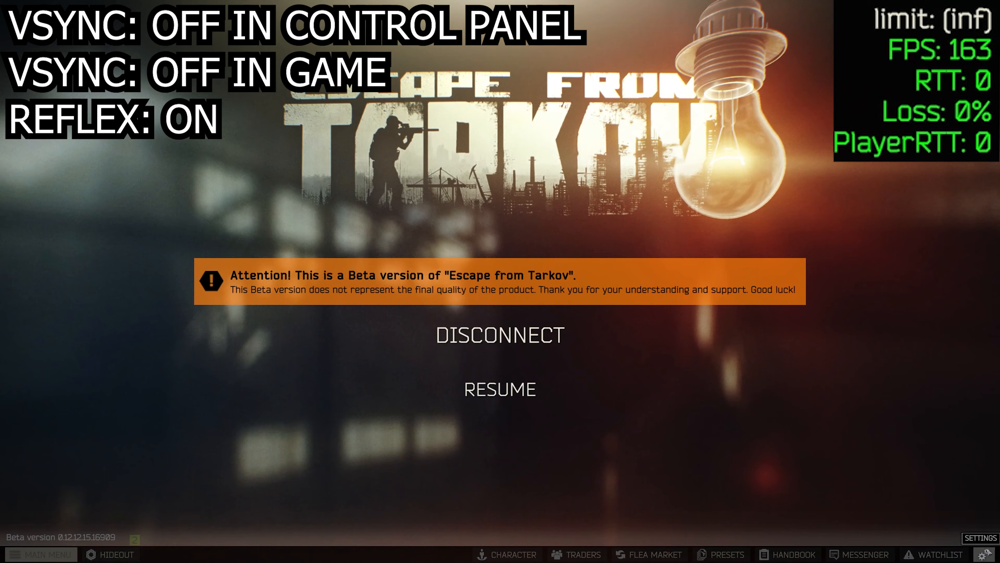
left_click(973, 537)
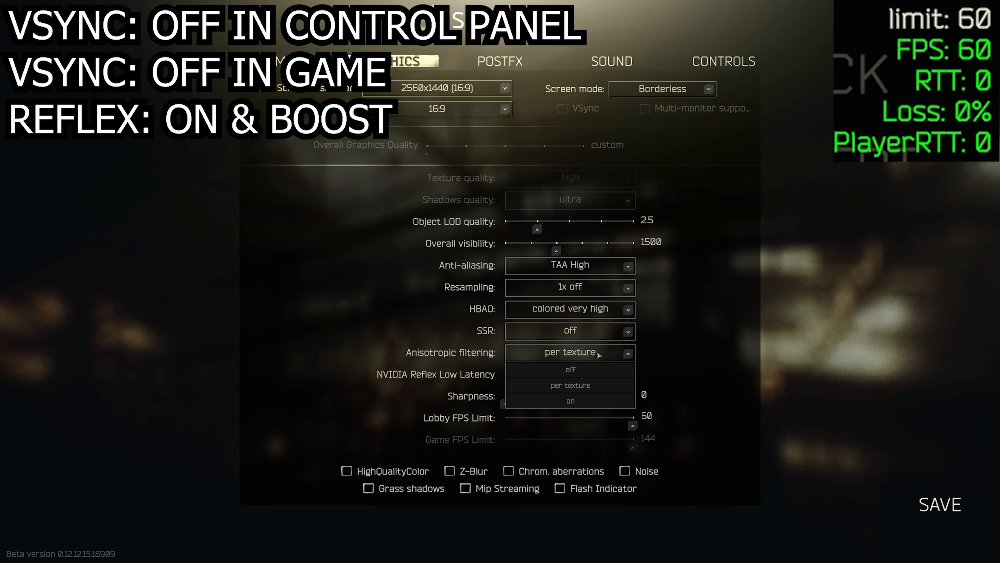
left_click(570, 383)
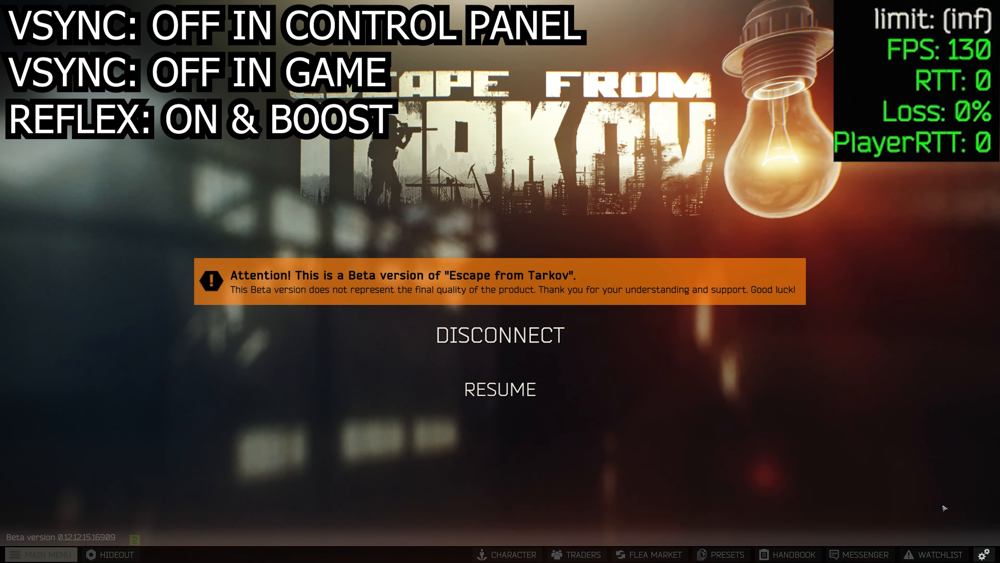
left_click(500, 389)
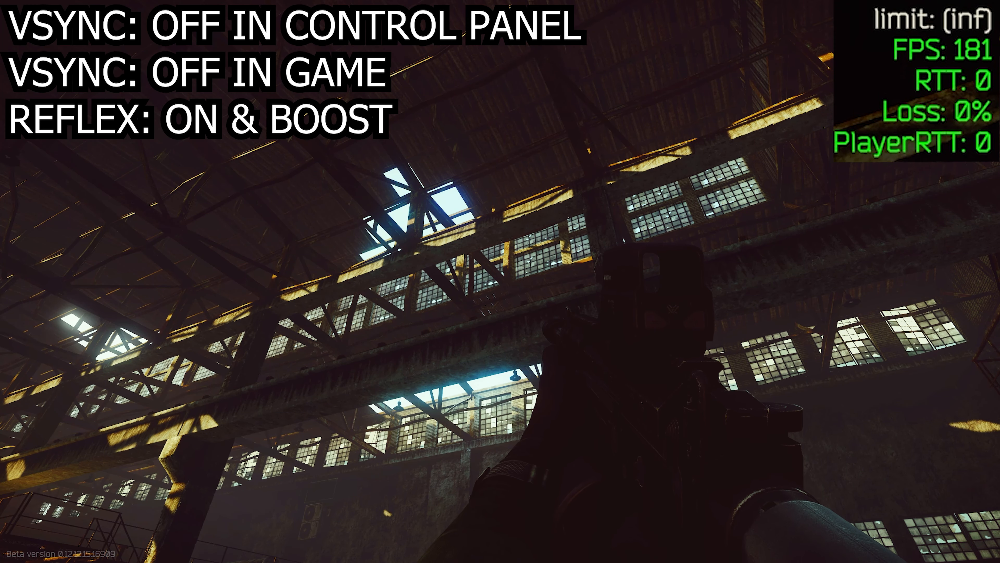